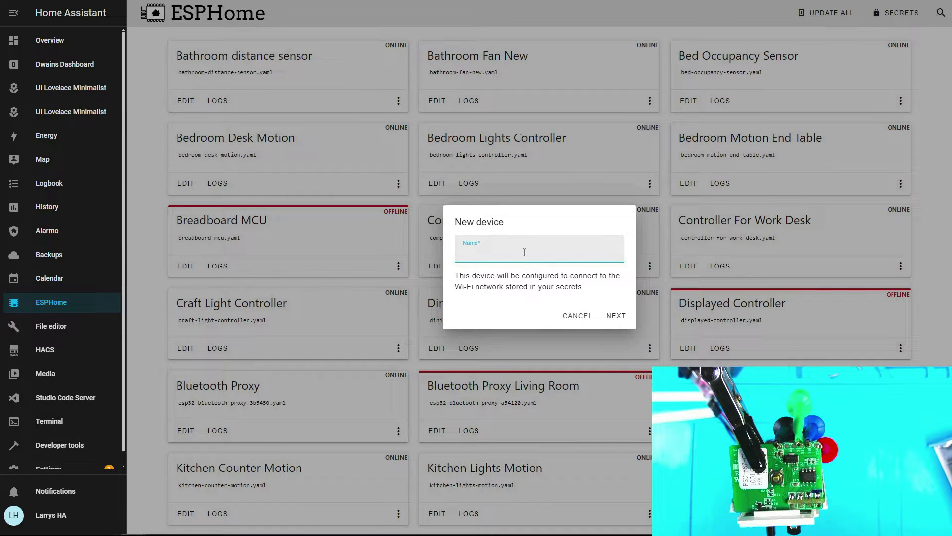
Name the new ESPHome device 'Sonoff Bench' and continue to the installation prompt.
{"action": "type", "text": "S"}
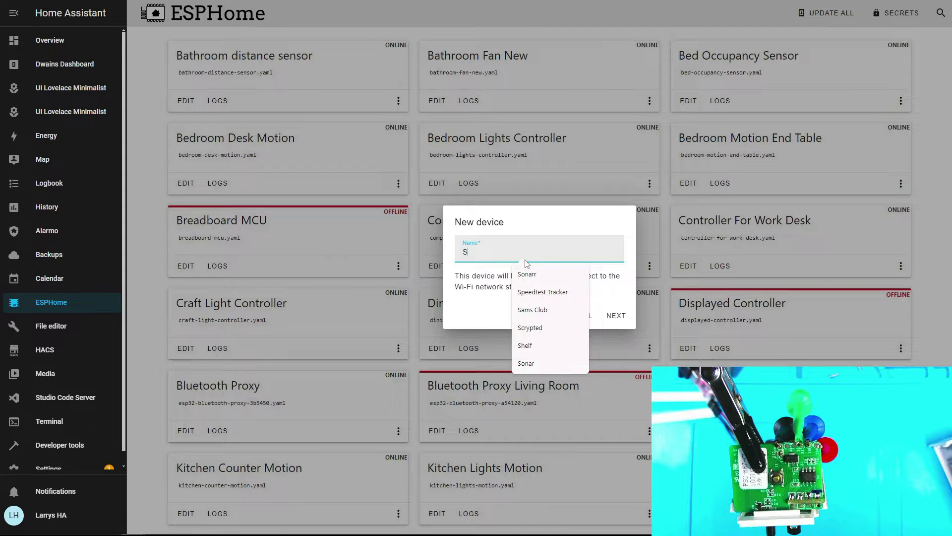
{"action": "type", "text": "onof"}
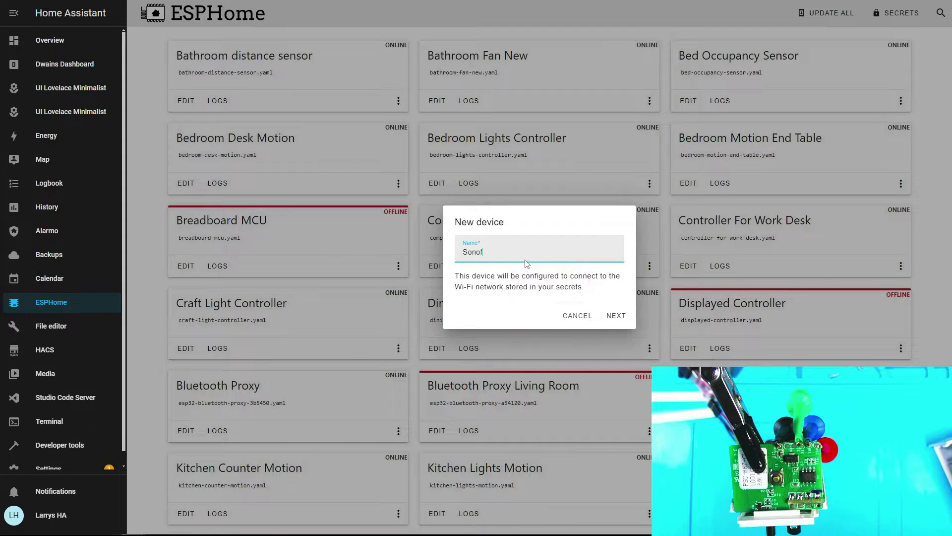
{"action": "type", "text": "f"}
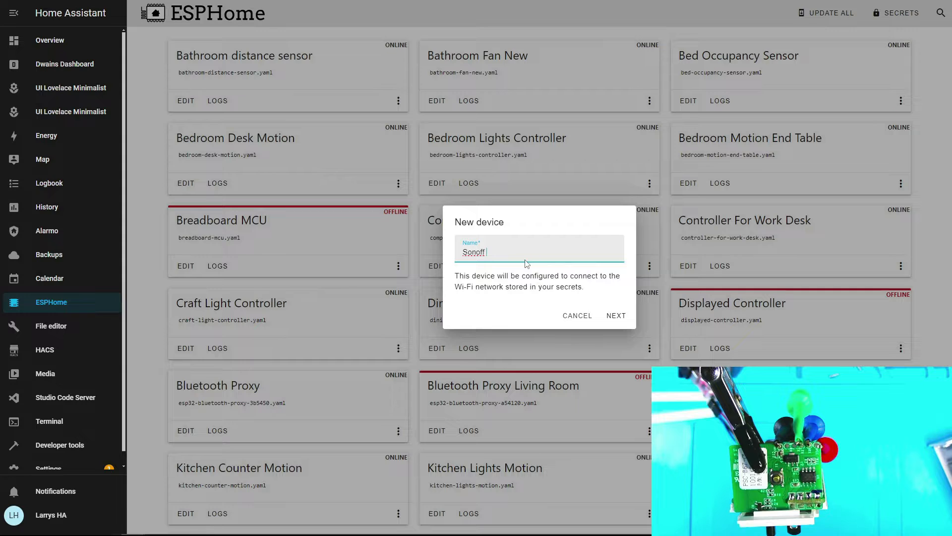
{"action": "type", "text": "Bench"}
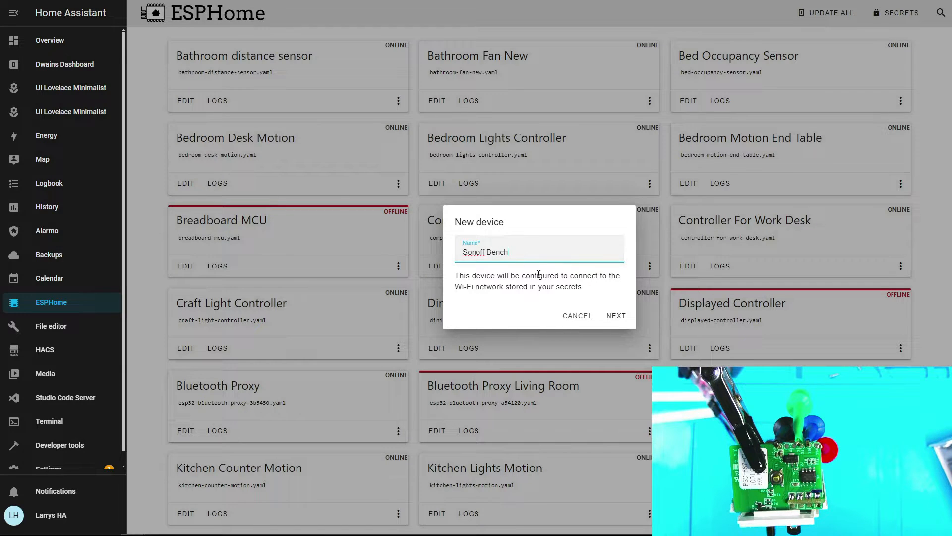
{"action": "left_click", "coordinate": [616, 316]}
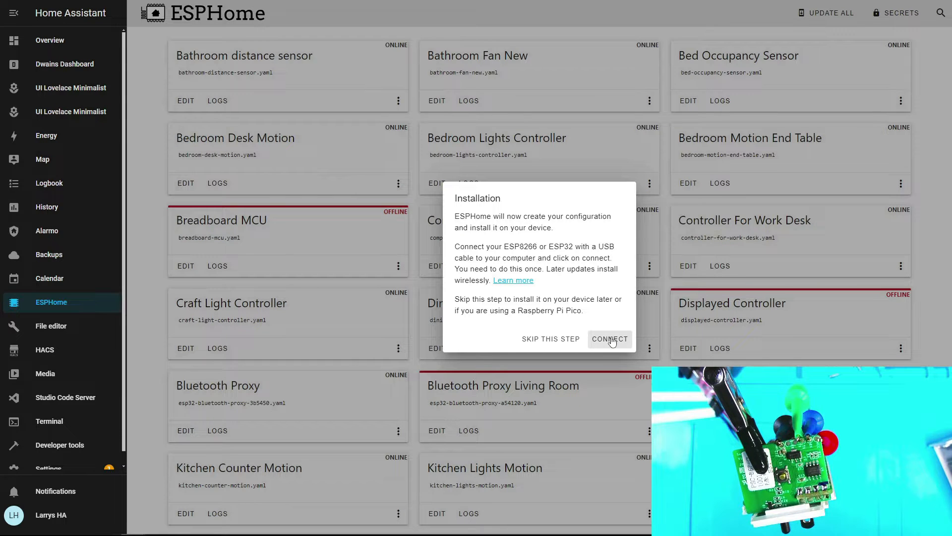
Connect over the CP2102 USB to UART Bridge (COM7) port to create the Sonoff Bench configuration.
{"action": "left_click", "coordinate": [610, 338]}
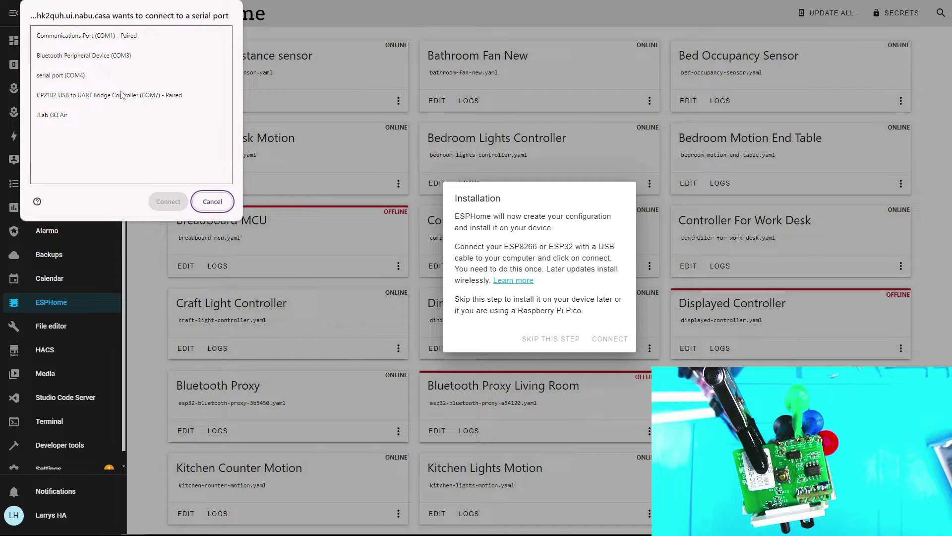
{"action": "left_click", "coordinate": [110, 95]}
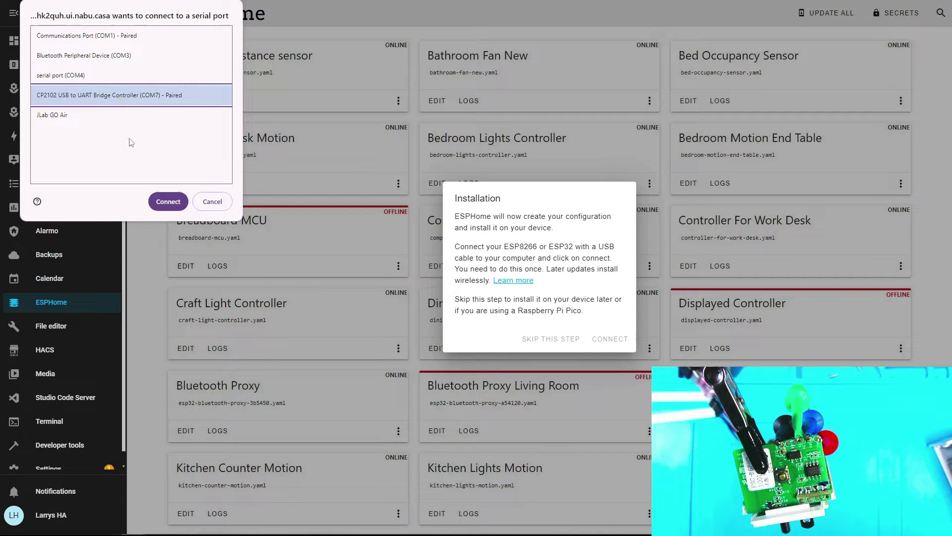
{"action": "left_click", "coordinate": [168, 201]}
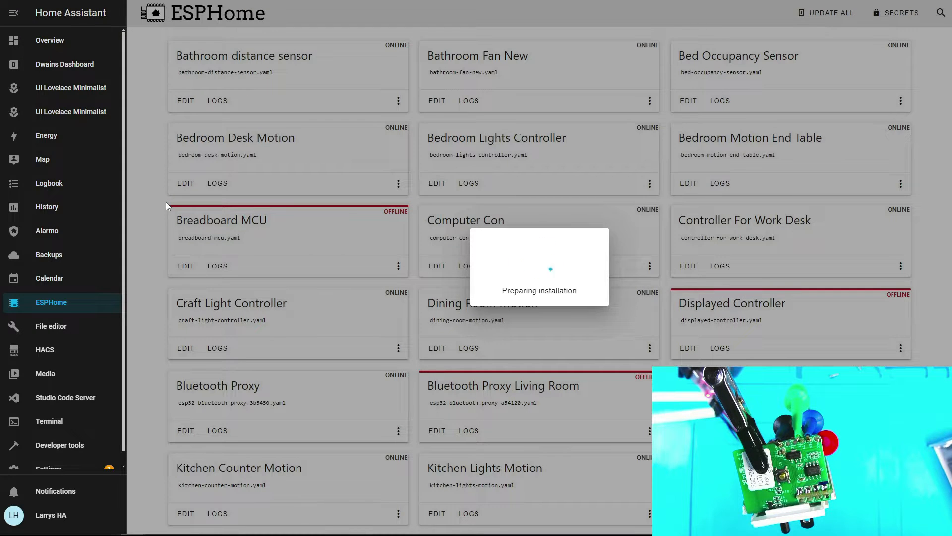
{"action": "scroll", "scroll_direction": "down", "scroll_amount": 3}
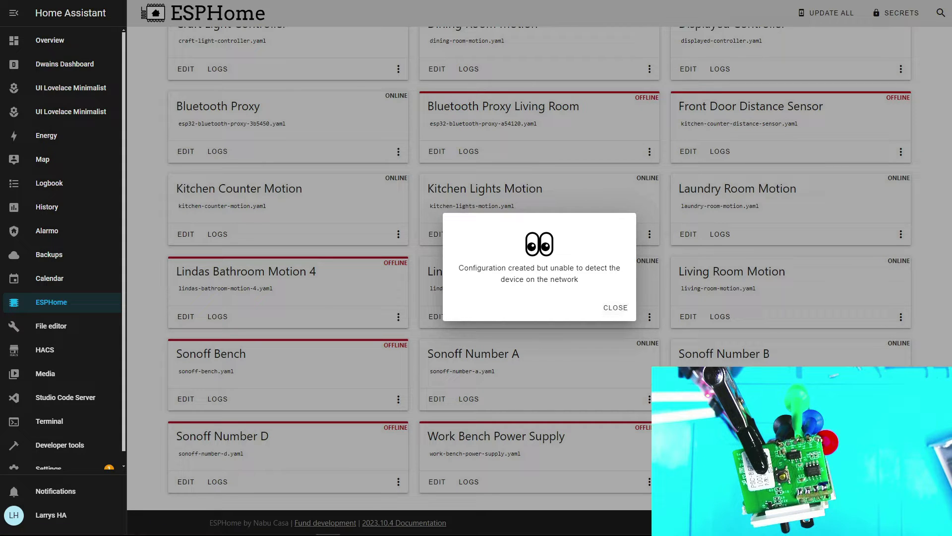
Dismiss the configuration-created notice to return to the ESPHome dashboard.
{"action": "left_click", "coordinate": [615, 307]}
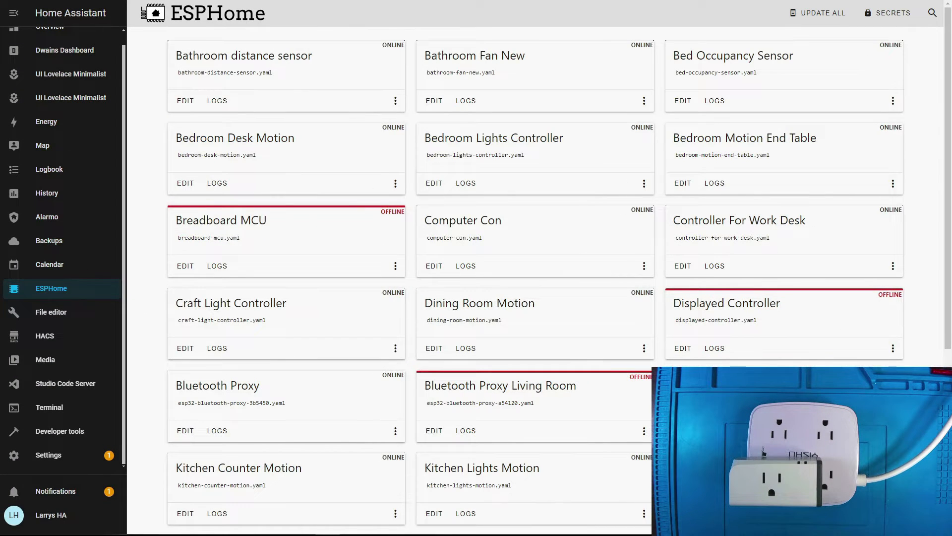
{"action": "mouse_move", "coordinate": [96, 273]}
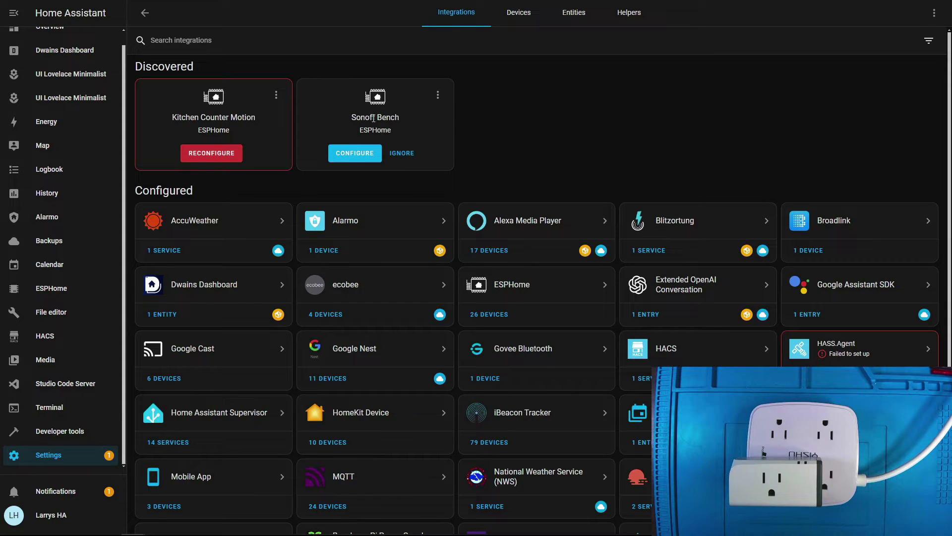
Add the discovered Sonoff Bench node to the ESPHome integration, assigned to the Bedroom area.
{"action": "left_click", "coordinate": [354, 152]}
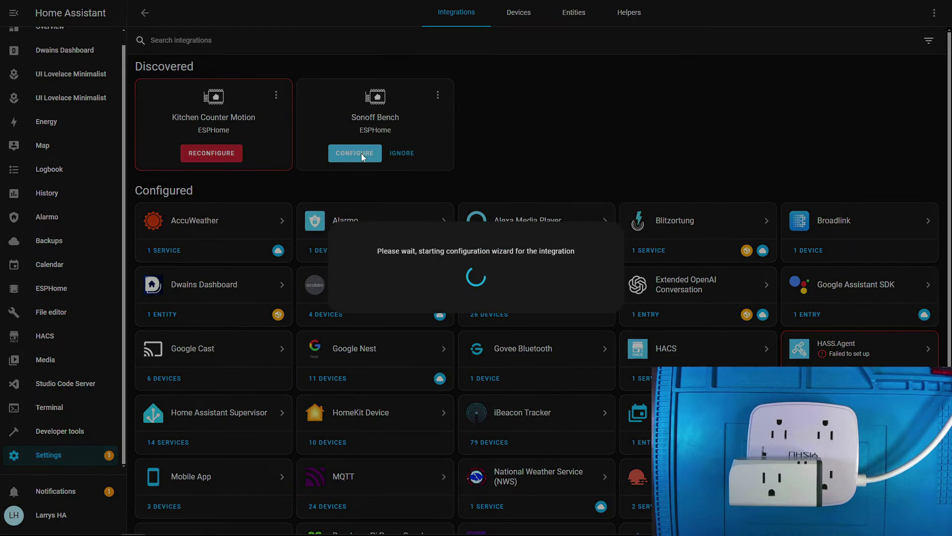
{"action": "left_click", "coordinate": [355, 153]}
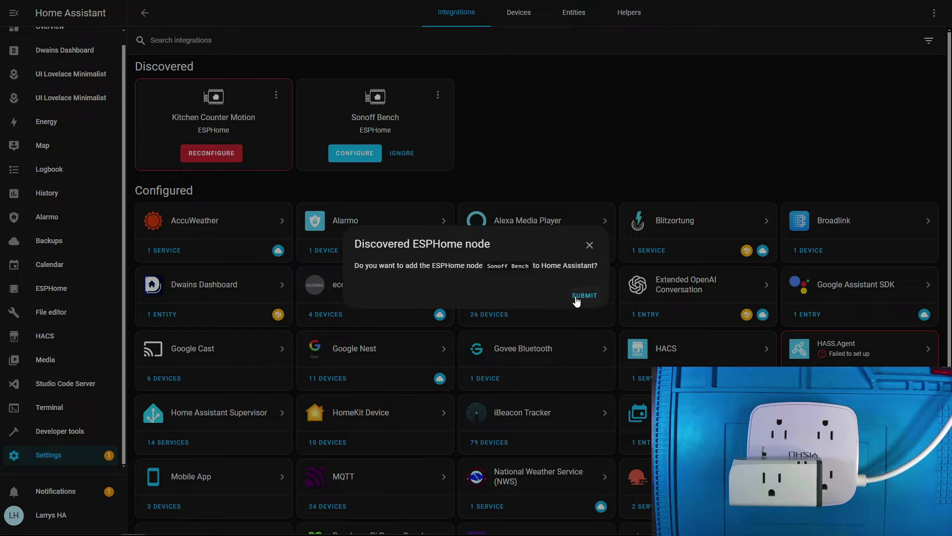
{"action": "left_click", "coordinate": [584, 295]}
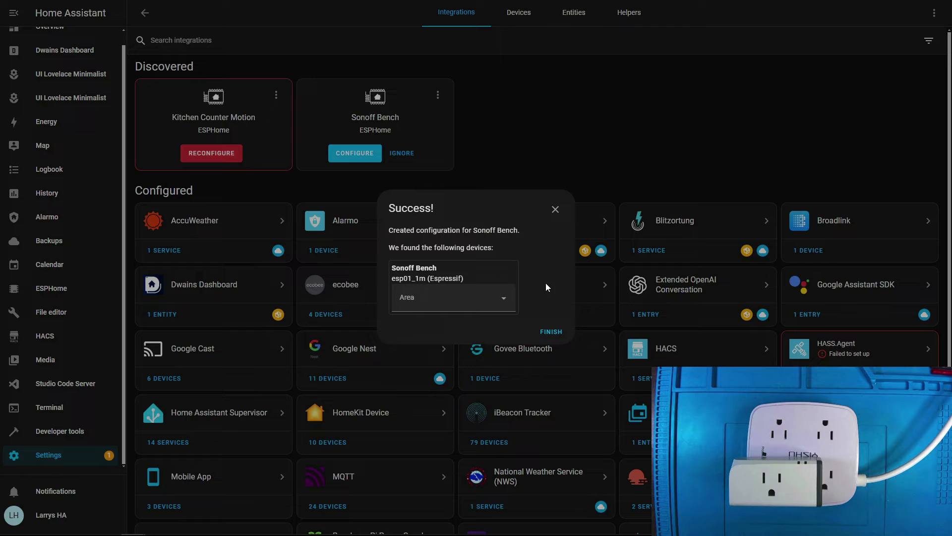
{"action": "left_click", "coordinate": [453, 297]}
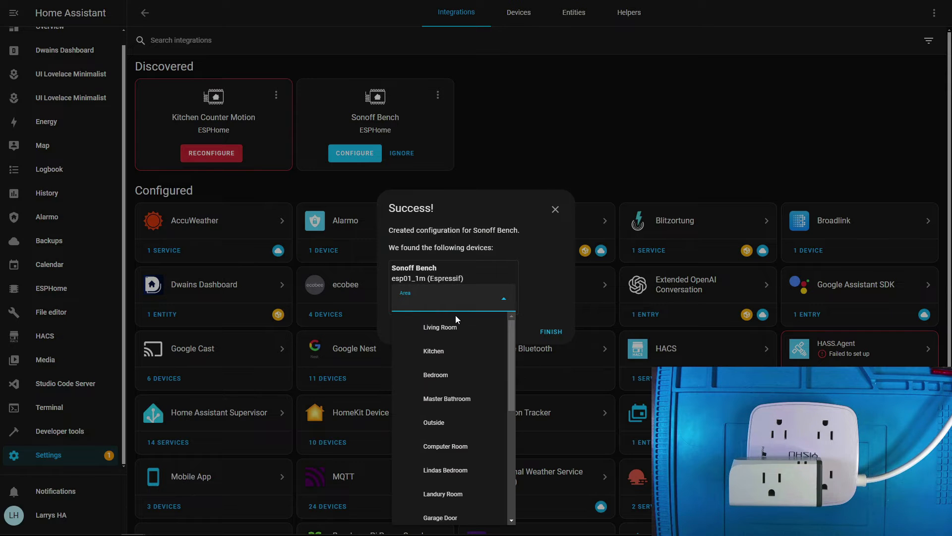
{"action": "mouse_move", "coordinate": [458, 336]}
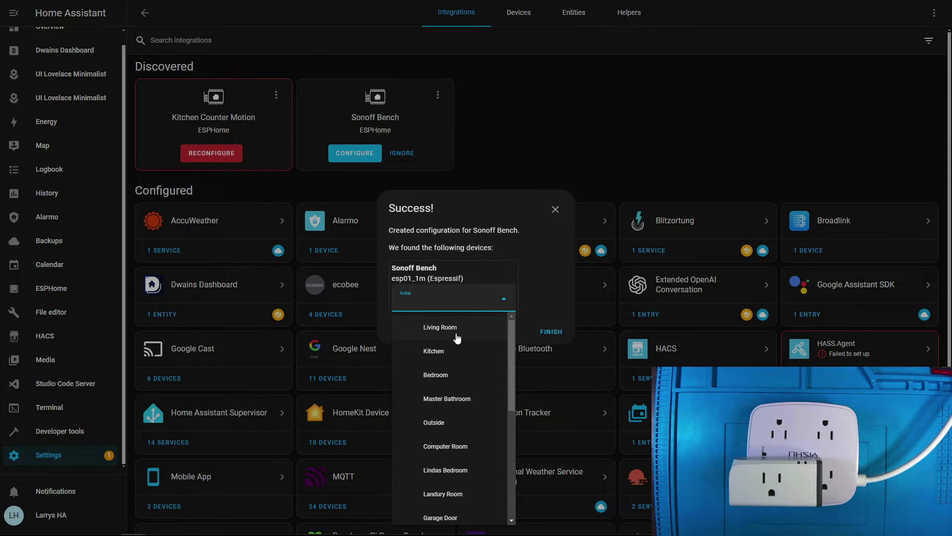
{"action": "left_click", "coordinate": [436, 375]}
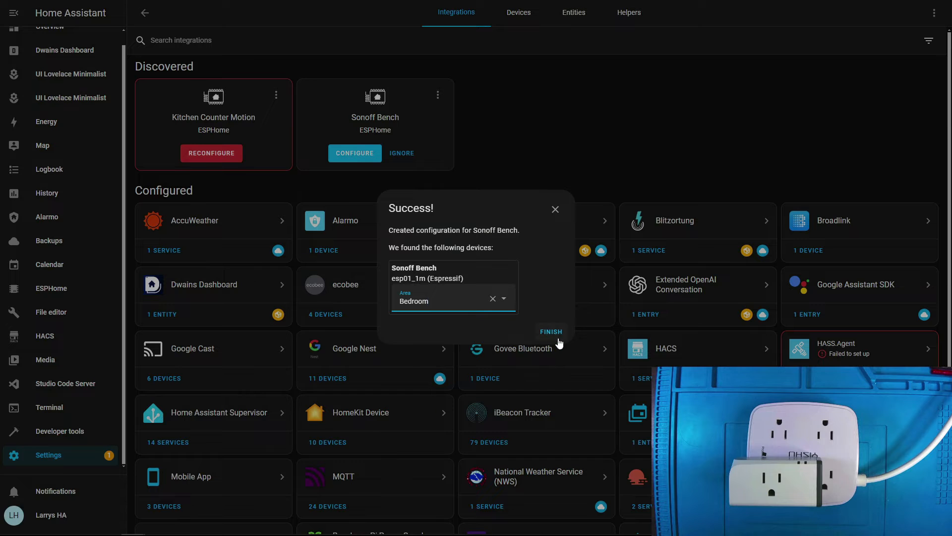
{"action": "left_click", "coordinate": [551, 331]}
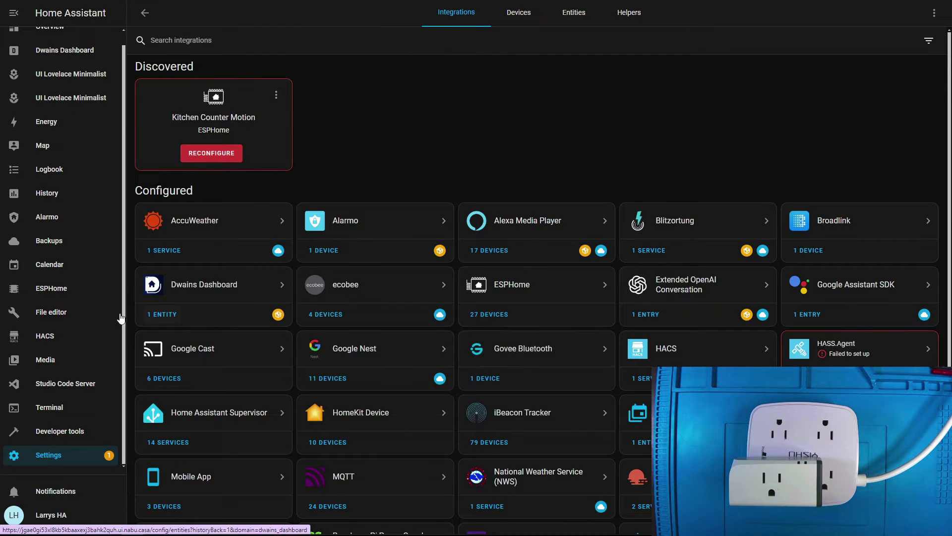
Return to the ESPHome dashboard and bring up sonoff-bench.yaml for editing.
{"action": "left_click", "coordinate": [51, 288]}
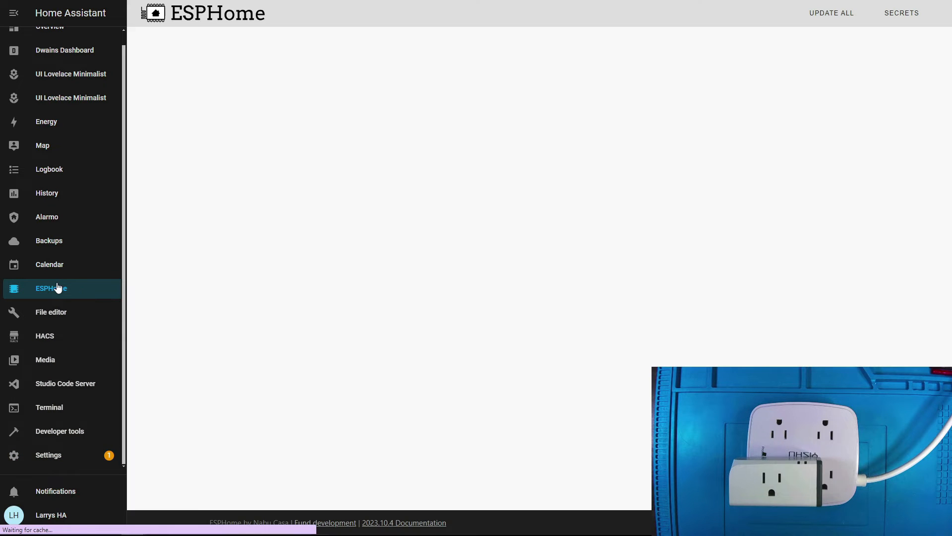
{"action": "left_click", "coordinate": [51, 288]}
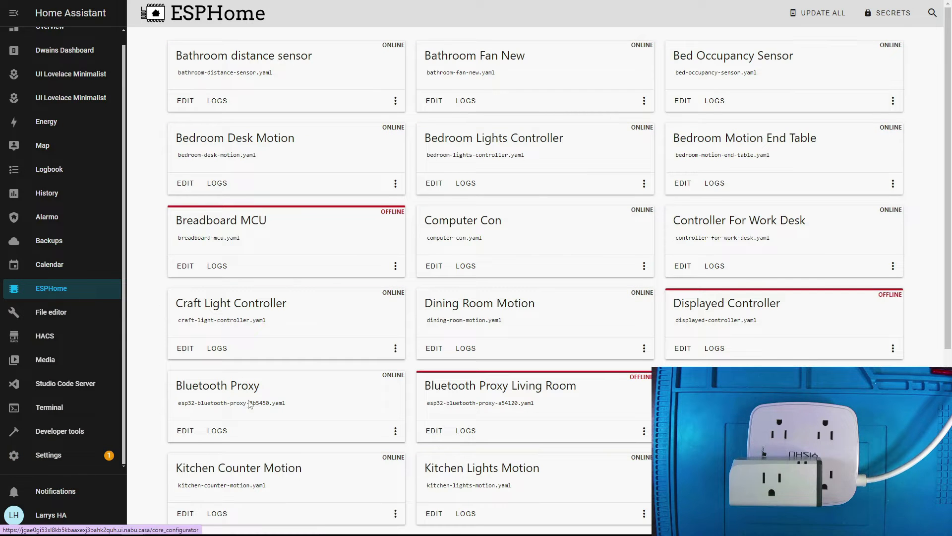
{"action": "scroll", "scroll_direction": "down", "scroll_amount": 3}
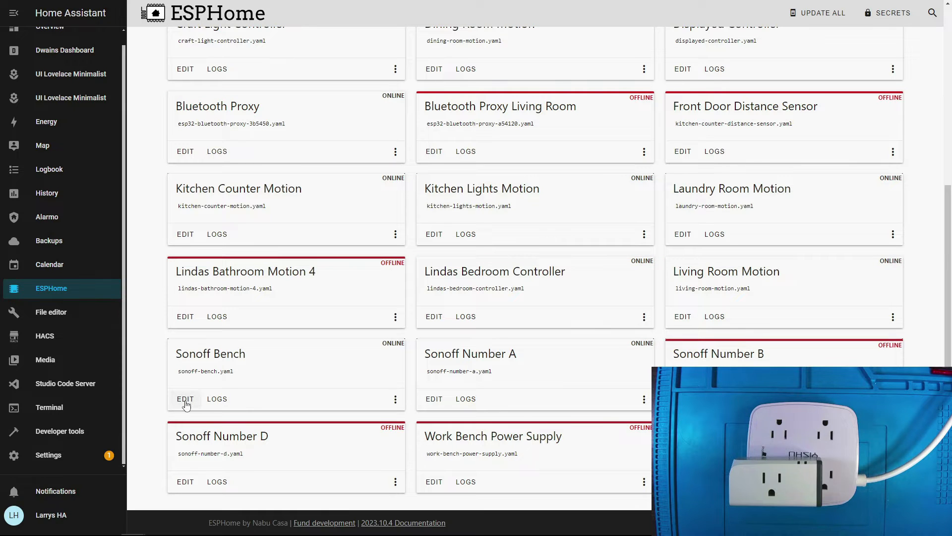
{"action": "left_click", "coordinate": [185, 399]}
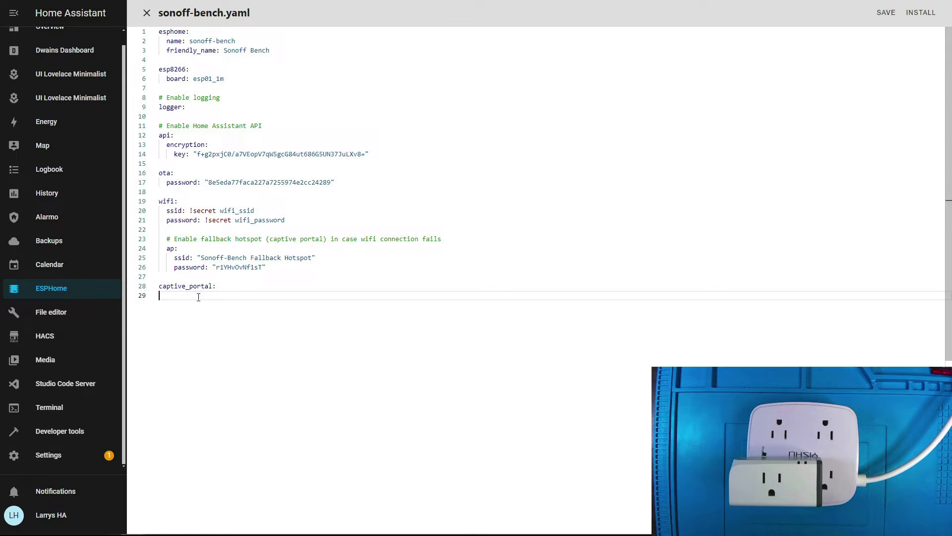
Paste the uart, button, power sensor, relay switch, time and status LED sections below captive_portal and review them.
{"action": "right_click", "coordinate": [177, 304]}
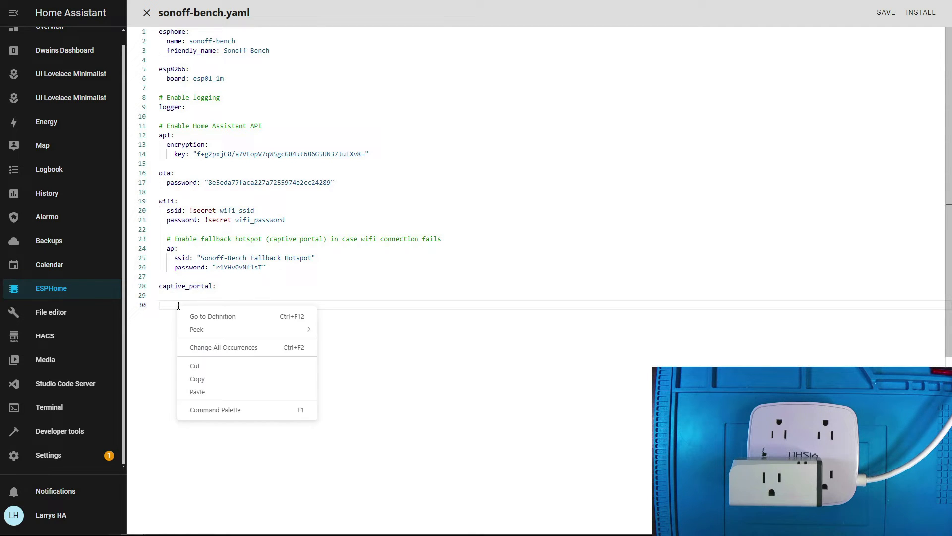
{"action": "mouse_move", "coordinate": [188, 355]}
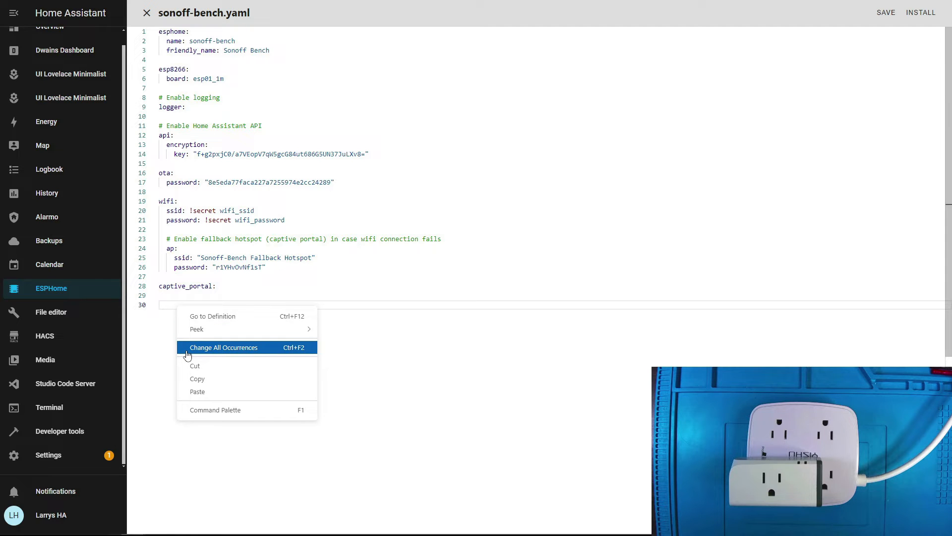
{"action": "mouse_move", "coordinate": [201, 397]}
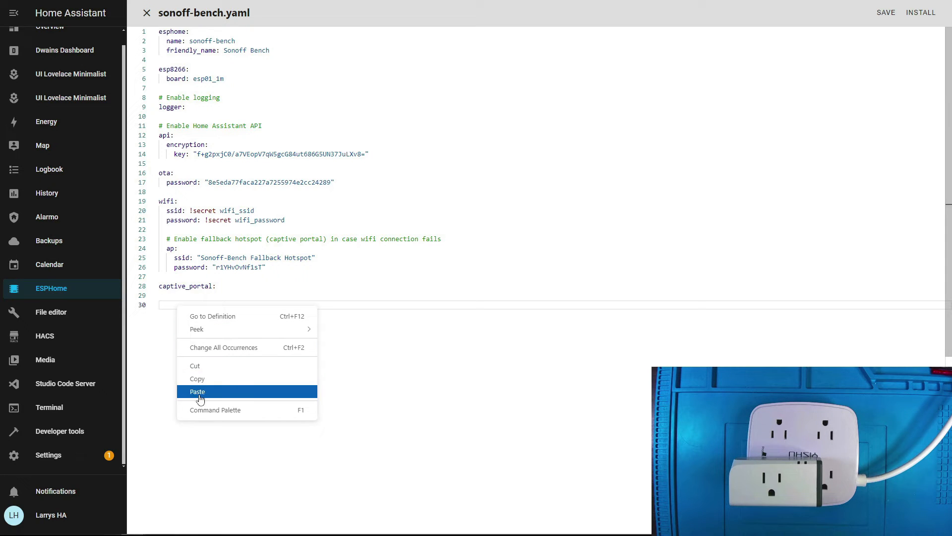
{"action": "left_click", "coordinate": [198, 392]}
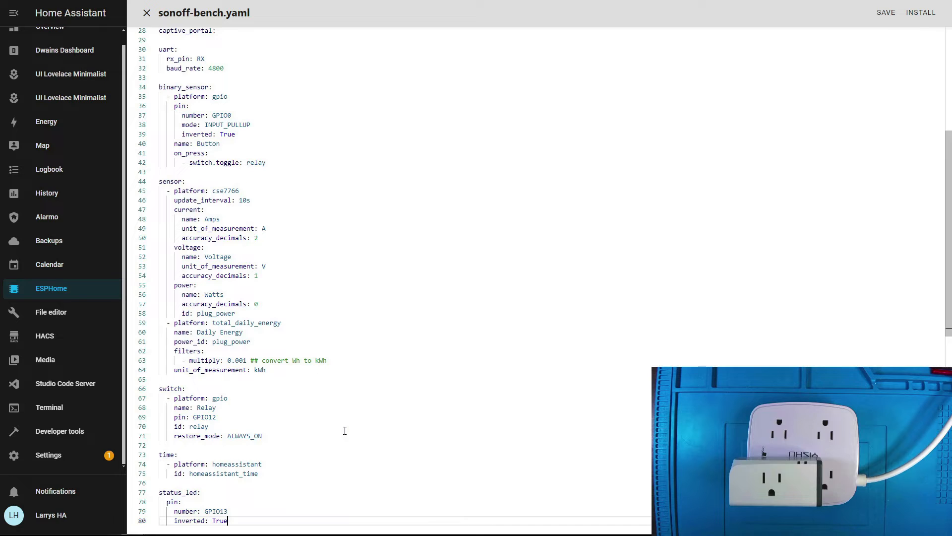
{"action": "scroll", "scroll_direction": "down", "scroll_amount": 3}
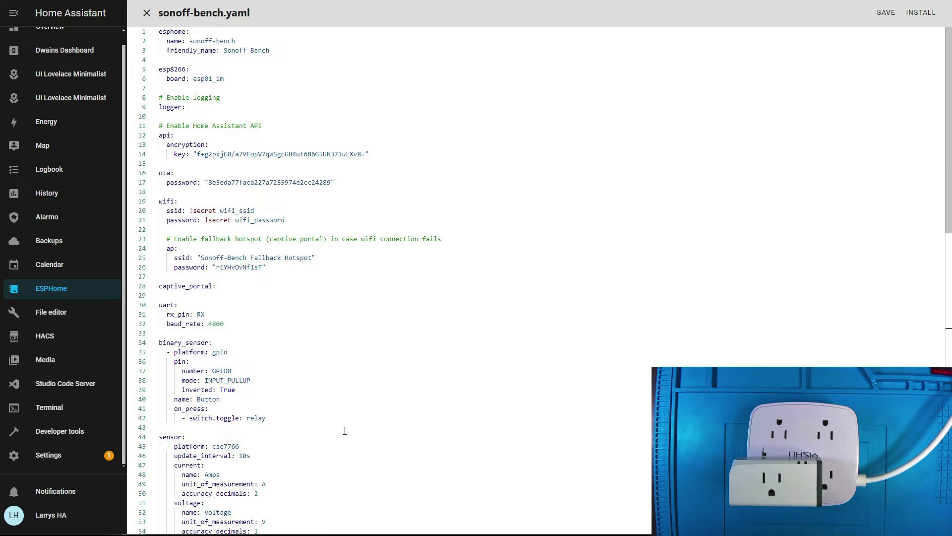
{"action": "scroll", "scroll_direction": "down", "scroll_amount": 3}
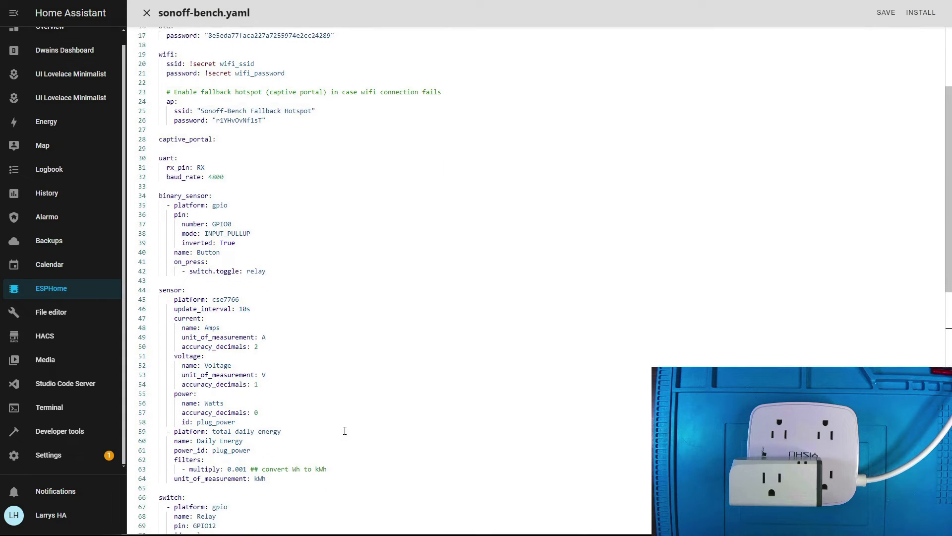
{"action": "scroll", "scroll_direction": "down", "scroll_amount": 3}
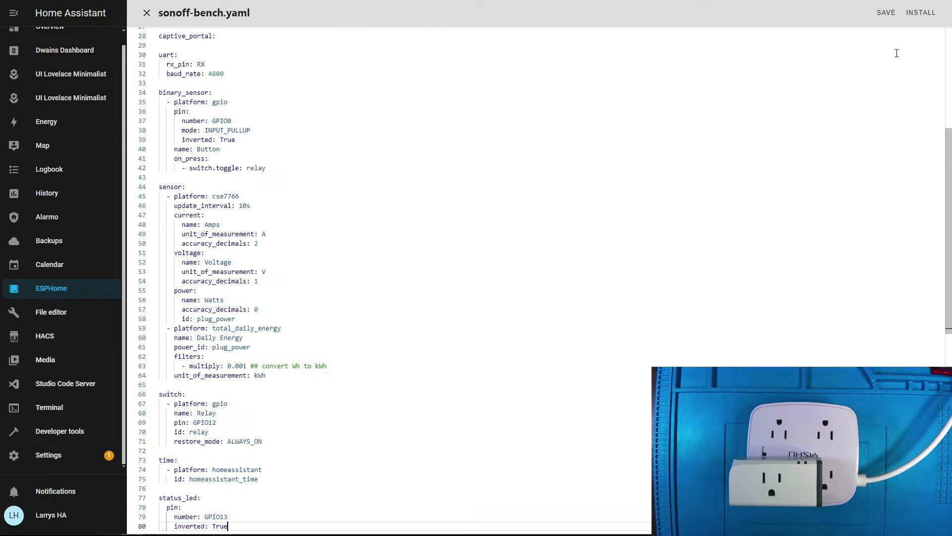
Save sonoff-bench.yaml, install it onto the plug, and close the editor.
{"action": "left_click", "coordinate": [887, 13]}
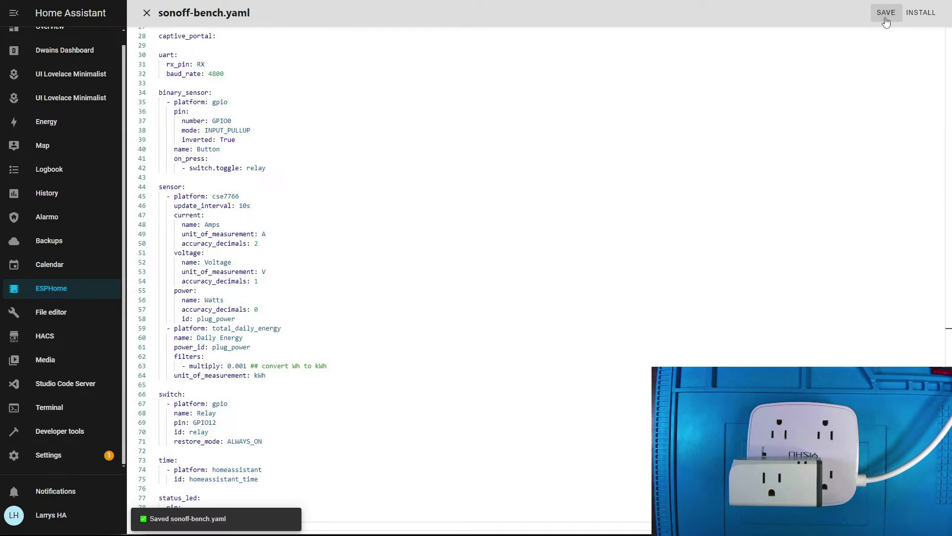
{"action": "mouse_move", "coordinate": [925, 23]}
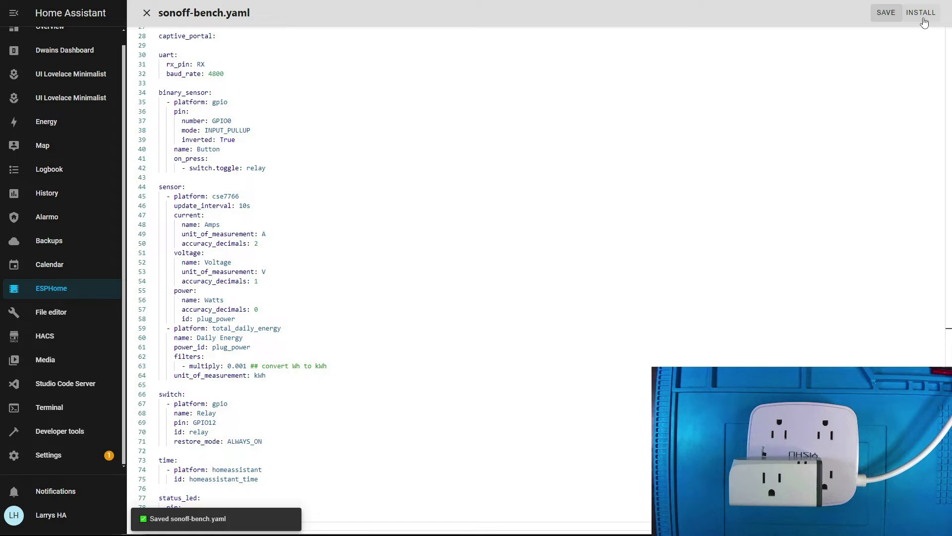
{"action": "left_click", "coordinate": [921, 12]}
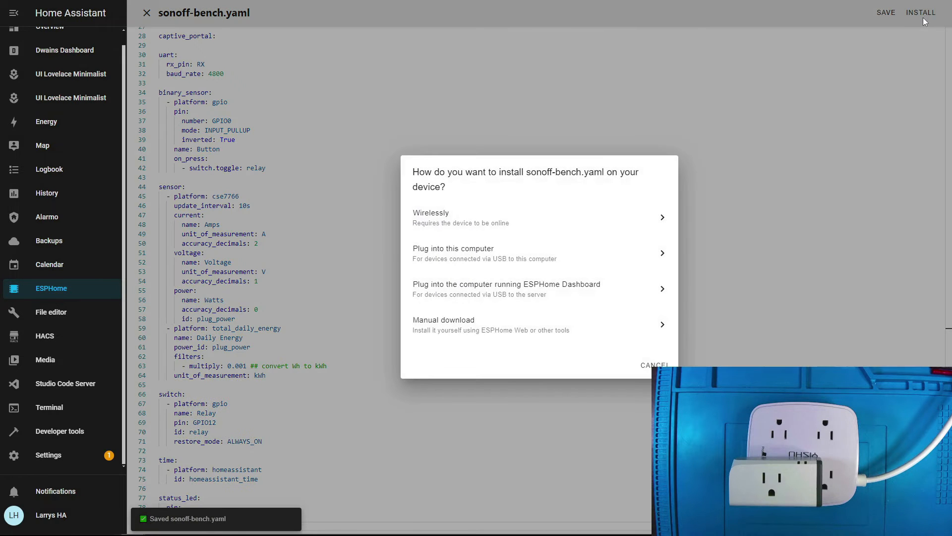
{"action": "mouse_move", "coordinate": [429, 218]}
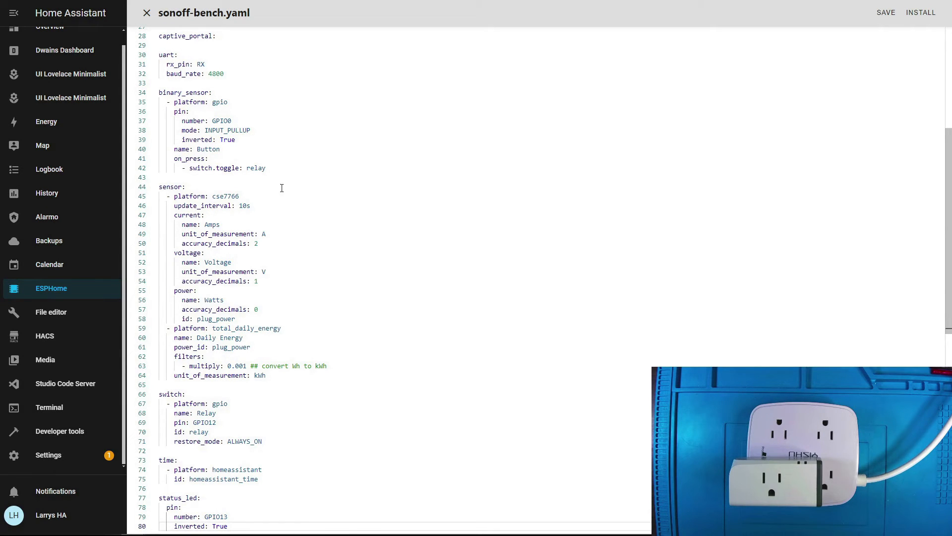
{"action": "left_click", "coordinate": [147, 13]}
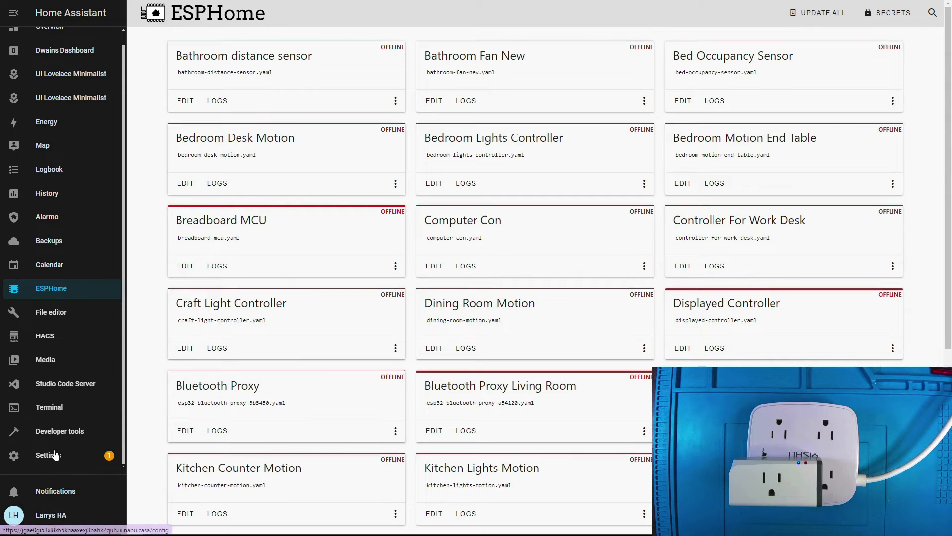
Navigate via Settings > Devices & services to the Sonoff Bench device page.
{"action": "left_click", "coordinate": [48, 455]}
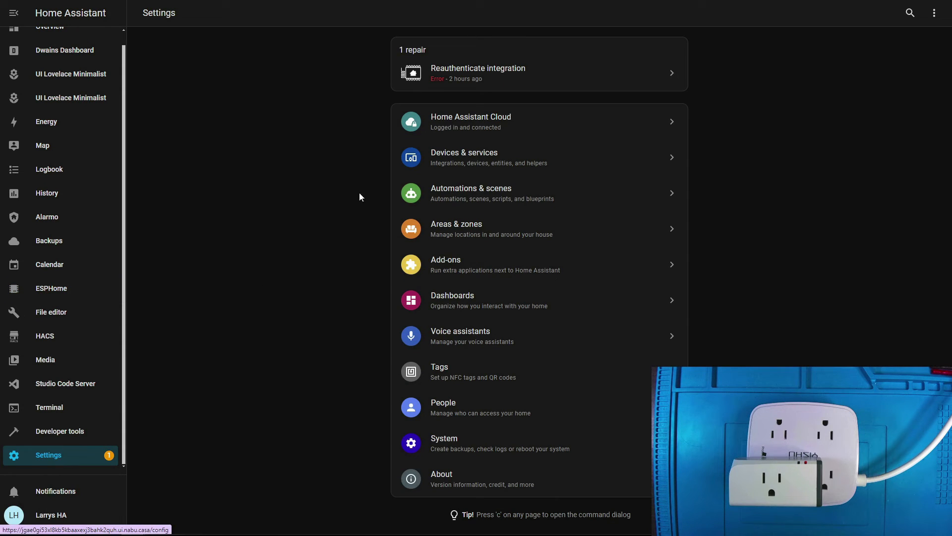
{"action": "left_click", "coordinate": [464, 158]}
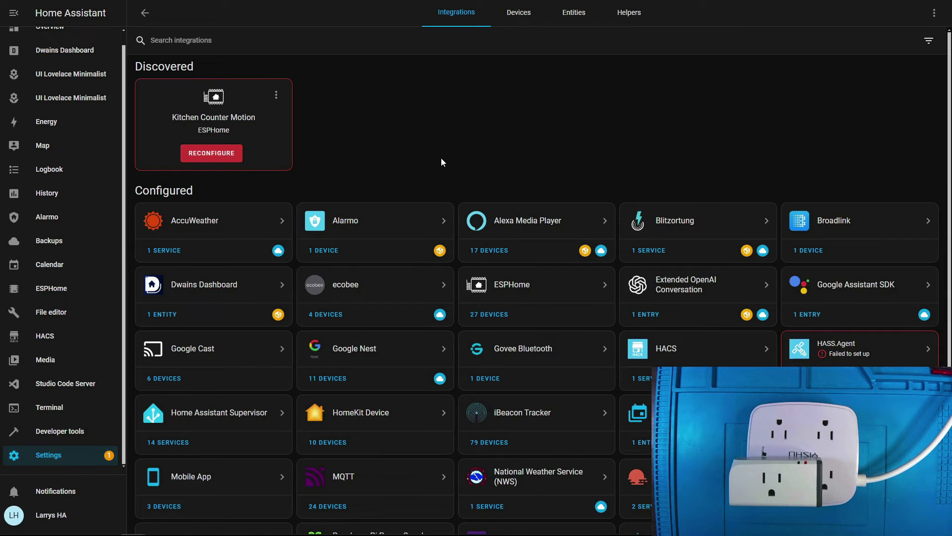
{"action": "mouse_move", "coordinate": [493, 320]}
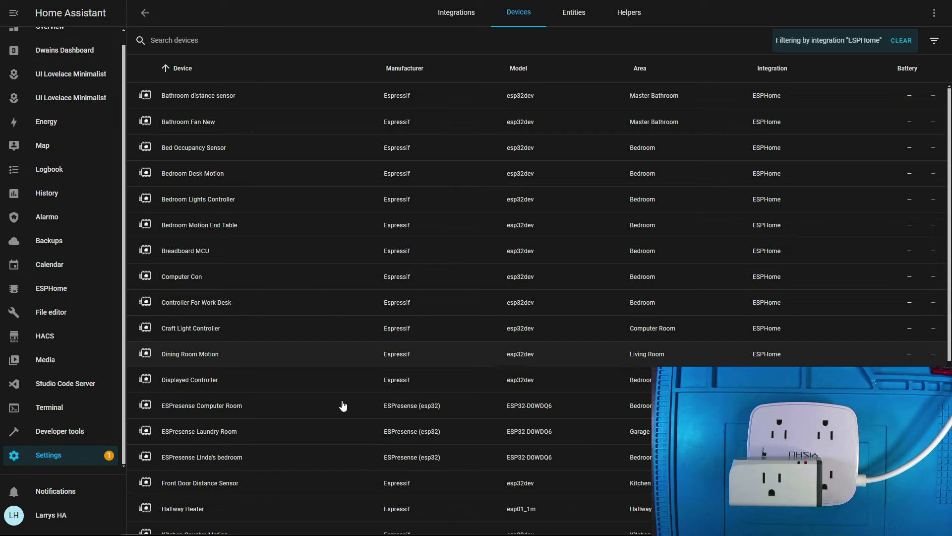
{"action": "scroll", "scroll_direction": "down", "scroll_amount": 3}
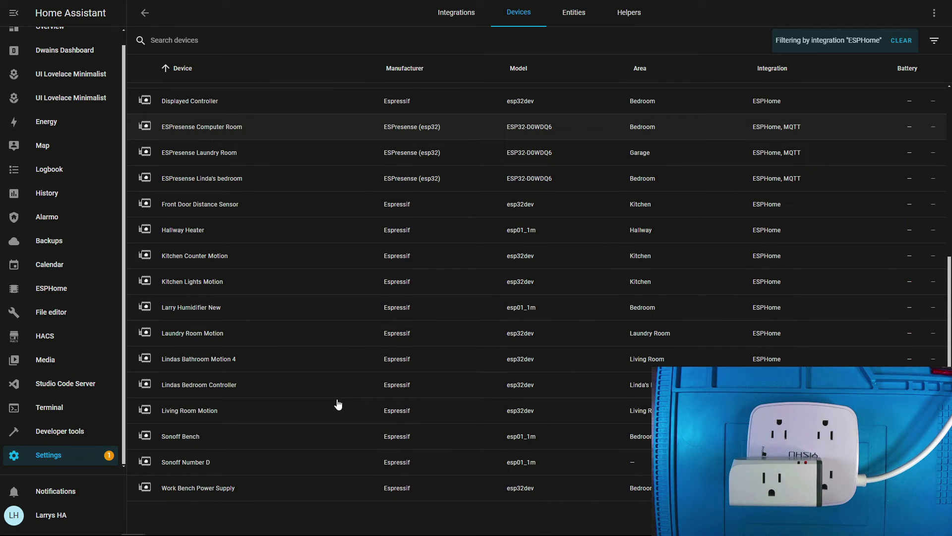
{"action": "mouse_move", "coordinate": [179, 439]}
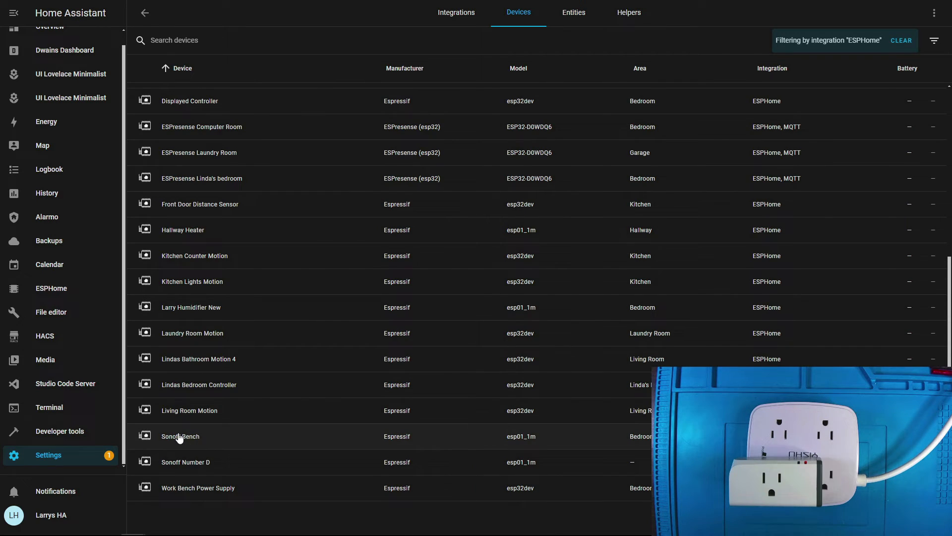
{"action": "left_click", "coordinate": [180, 436]}
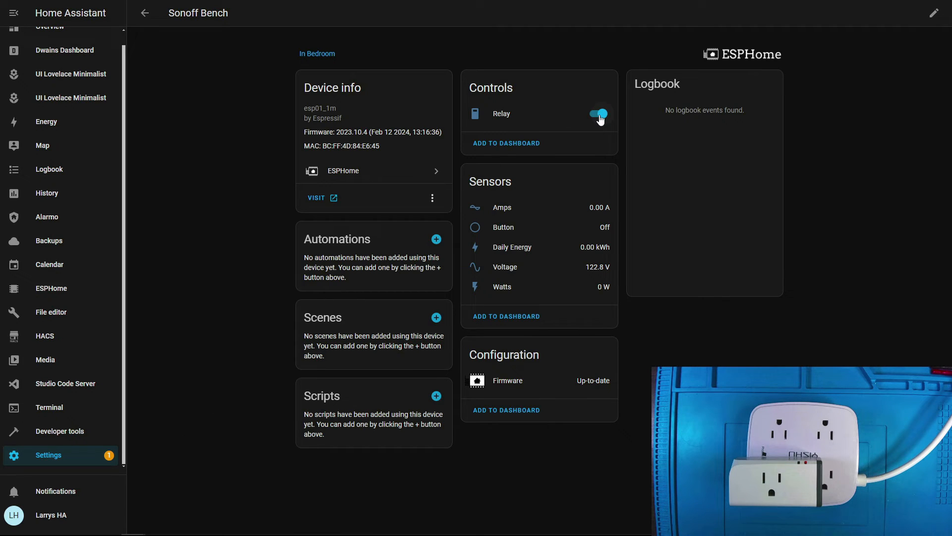
Toggle the Sonoff Bench relay off and on, with each change logged.
{"action": "left_click", "coordinate": [598, 114]}
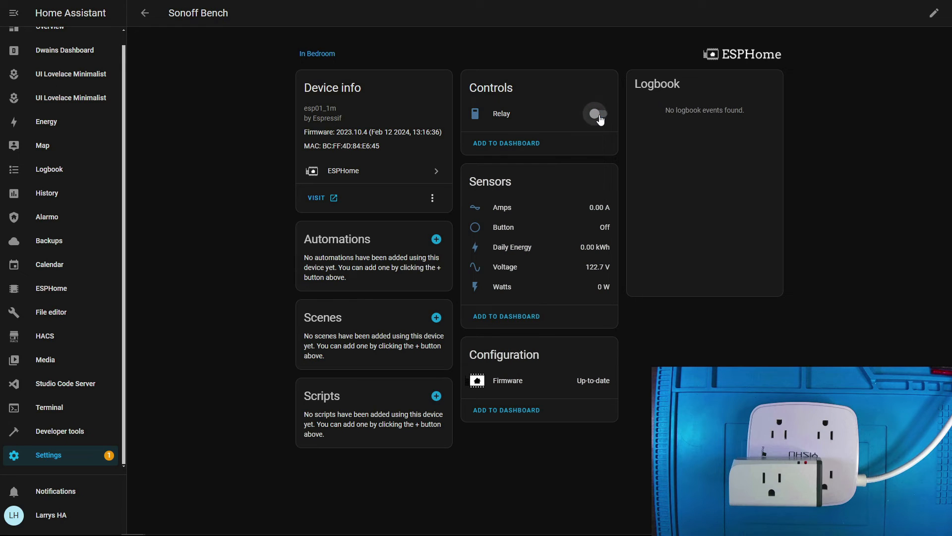
{"action": "left_click", "coordinate": [595, 113]}
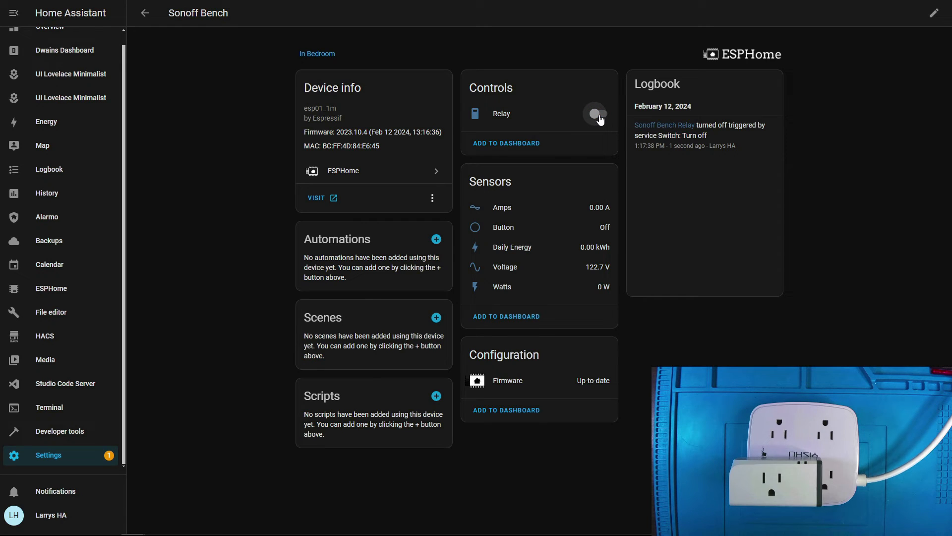
{"action": "left_click", "coordinate": [596, 113]}
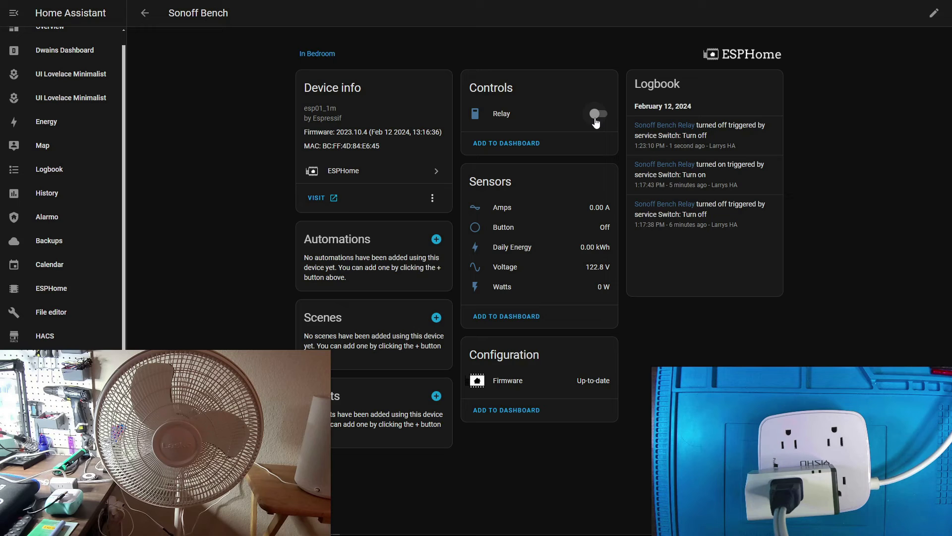
Switch the relay on to power the fan at about 22 W, then off again.
{"action": "left_click", "coordinate": [598, 113]}
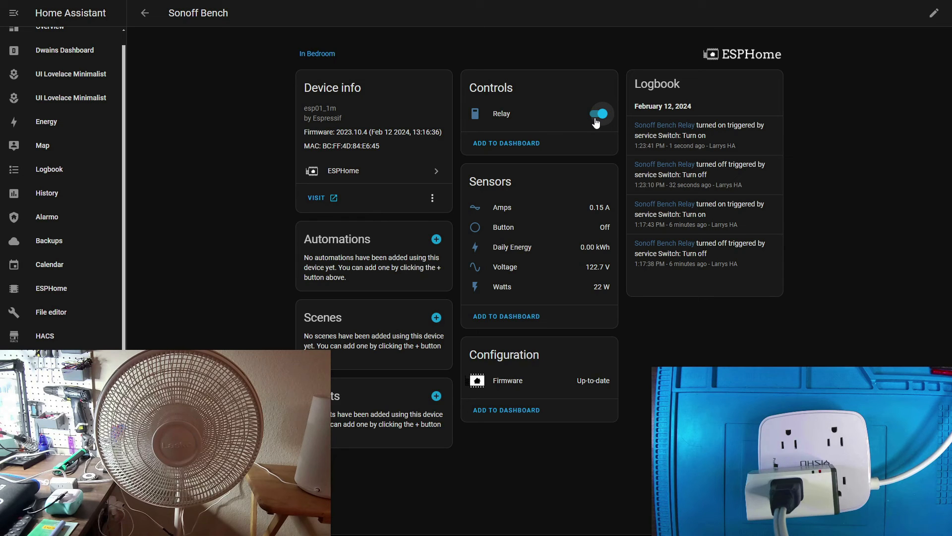
{"action": "left_click", "coordinate": [598, 114]}
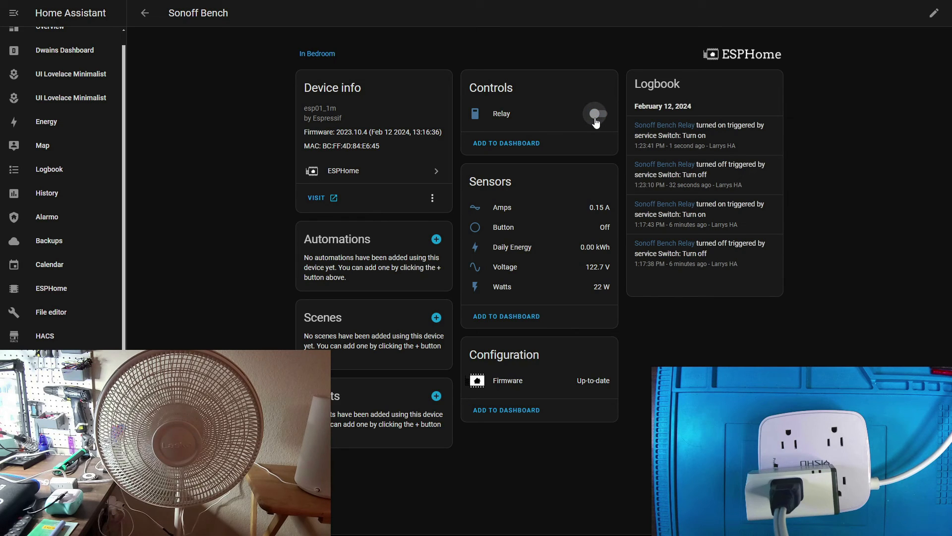
{"action": "left_click", "coordinate": [596, 113]}
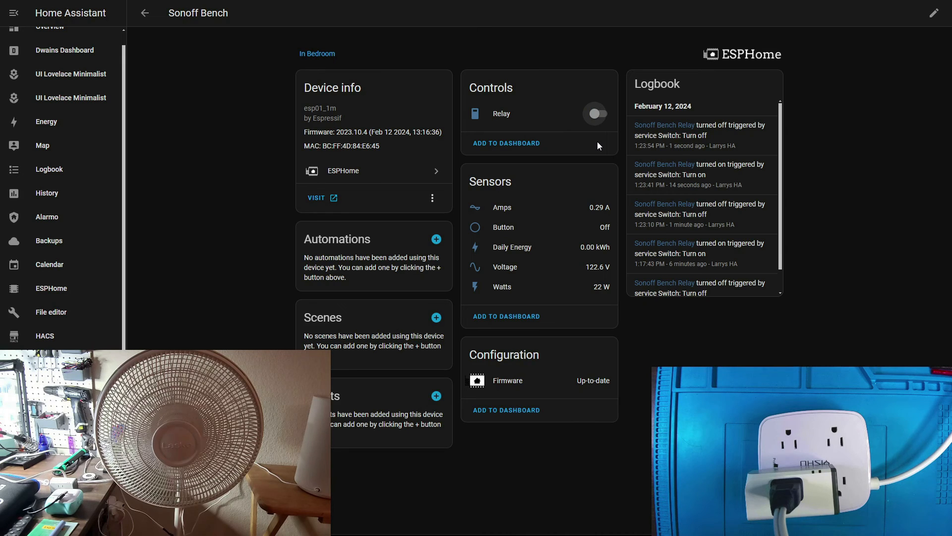